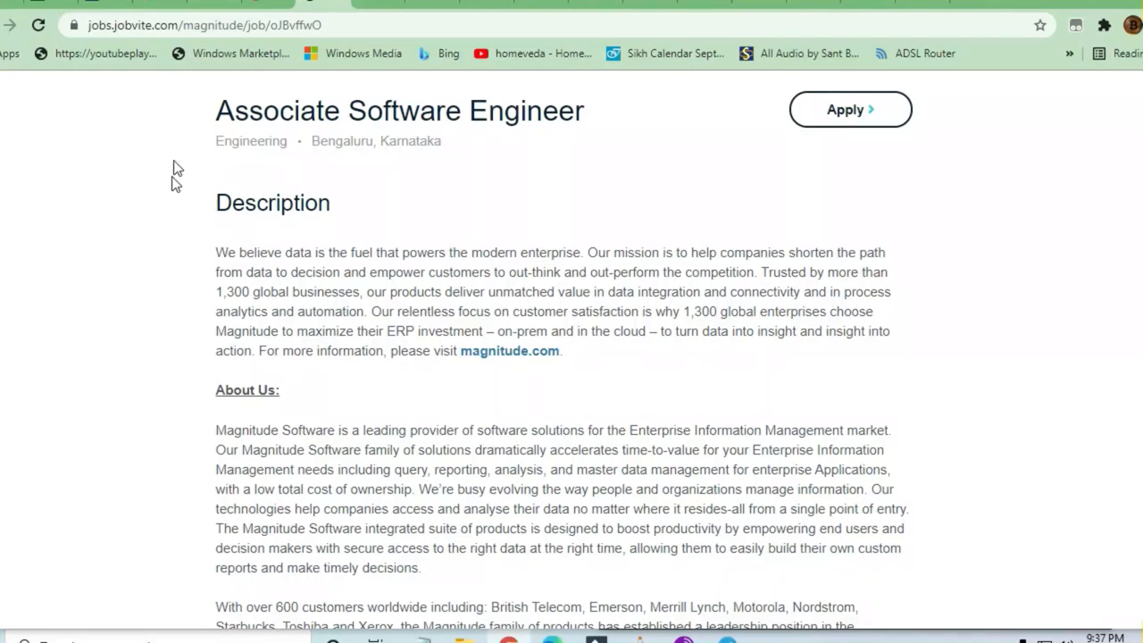
pyautogui.moveTo(259, 146)
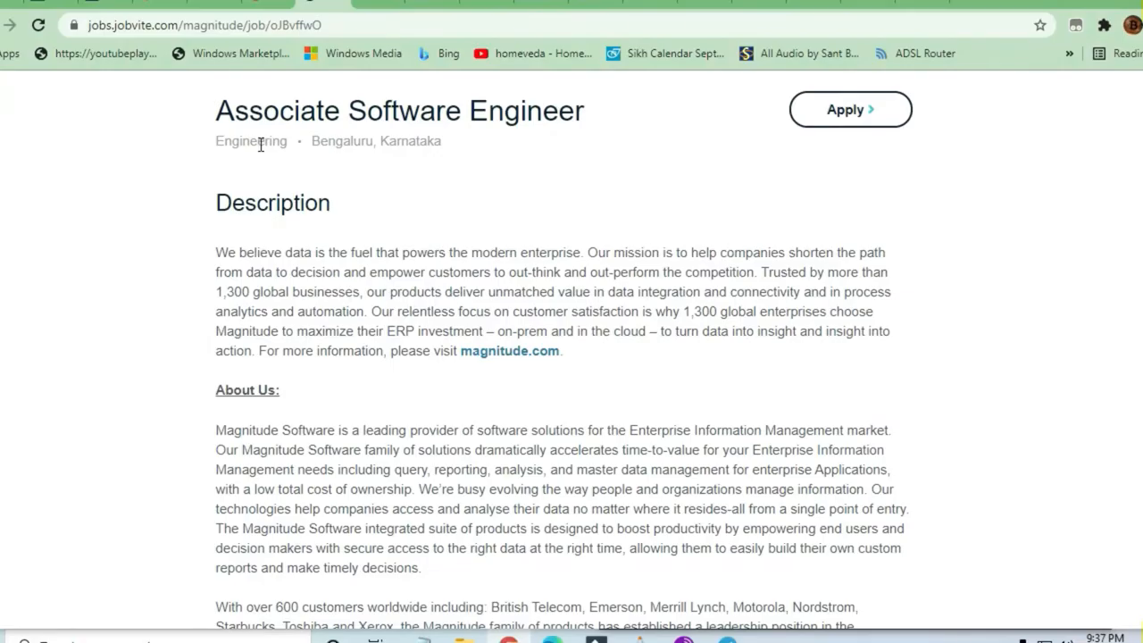
pyautogui.moveTo(278, 153)
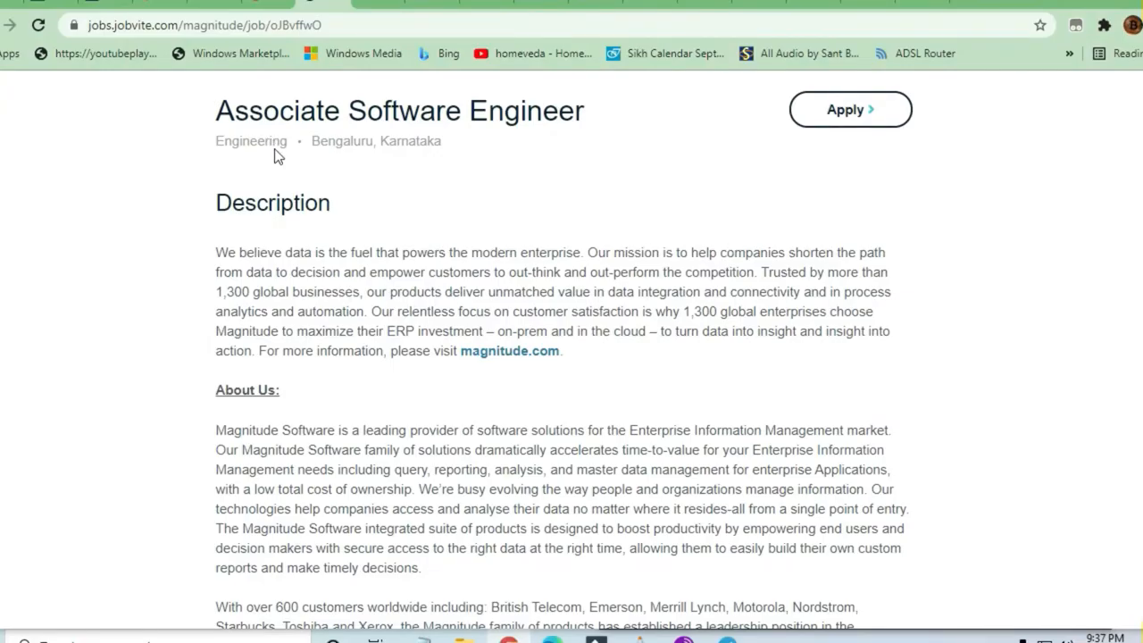
pyautogui.moveTo(313, 141)
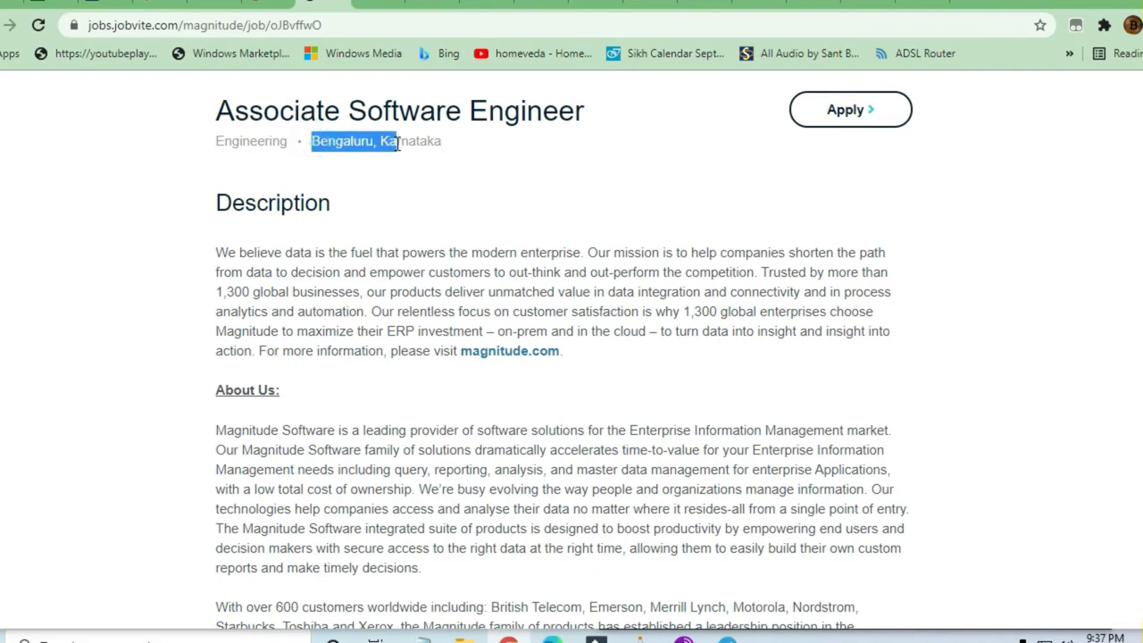
# Step: Scroll the Associate Software Engineer posting down to Responsibilities and Skills
pyautogui.scroll(-3)
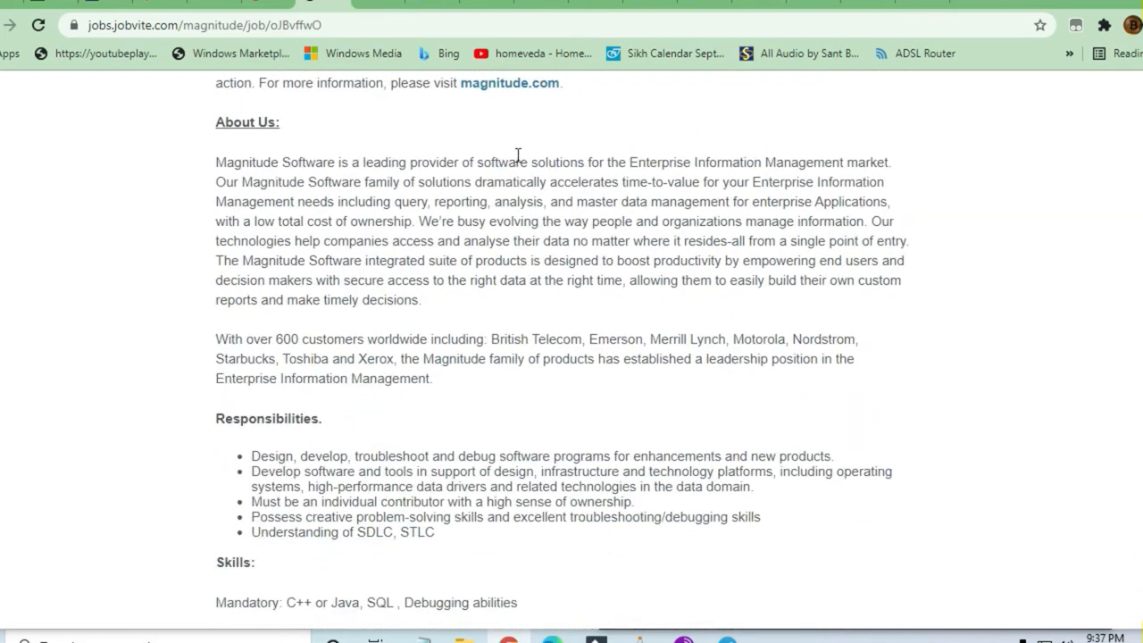
pyautogui.scroll(-3)
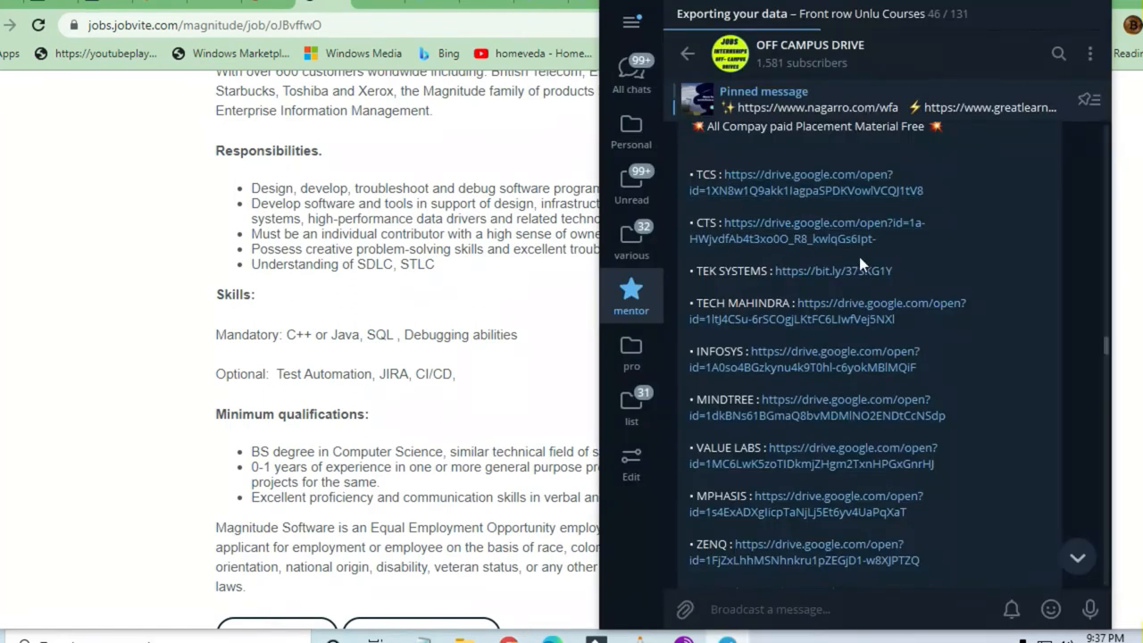
# Step: Scroll the Telegram channel's placement links down to EPAM, GATE and AMCAT
pyautogui.scroll(-3)
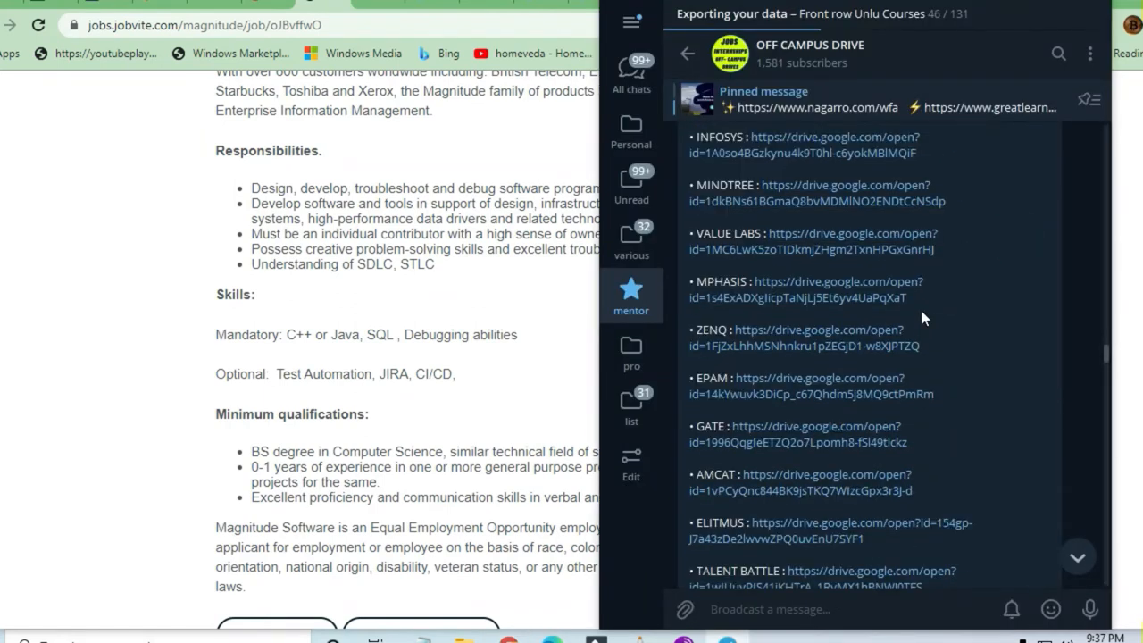
pyautogui.scroll(-3)
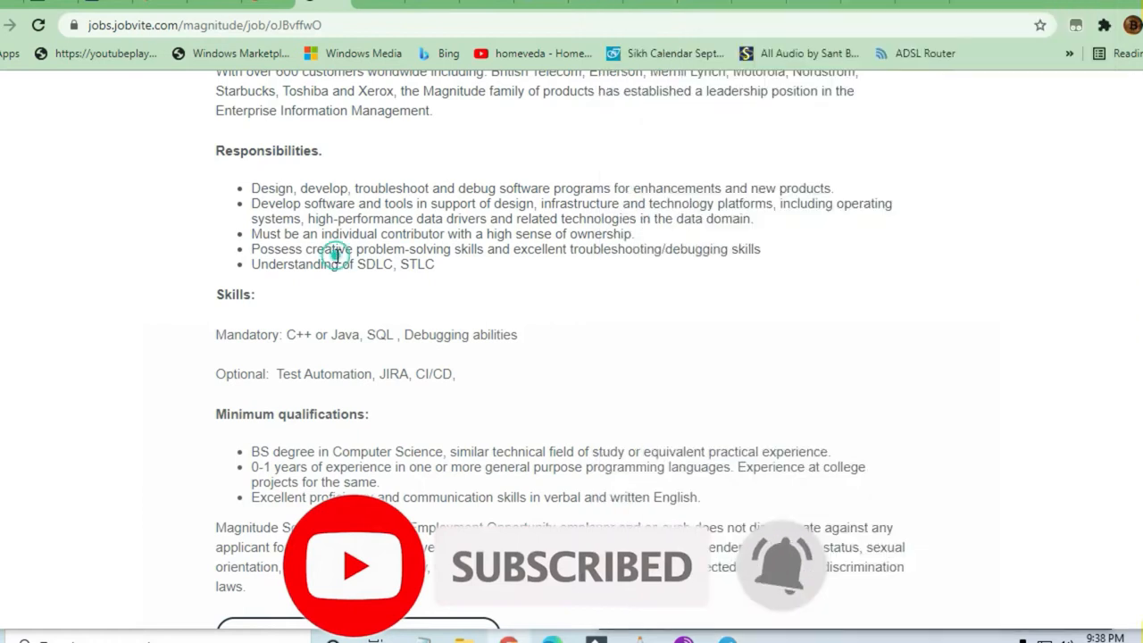
pyautogui.moveTo(478, 192)
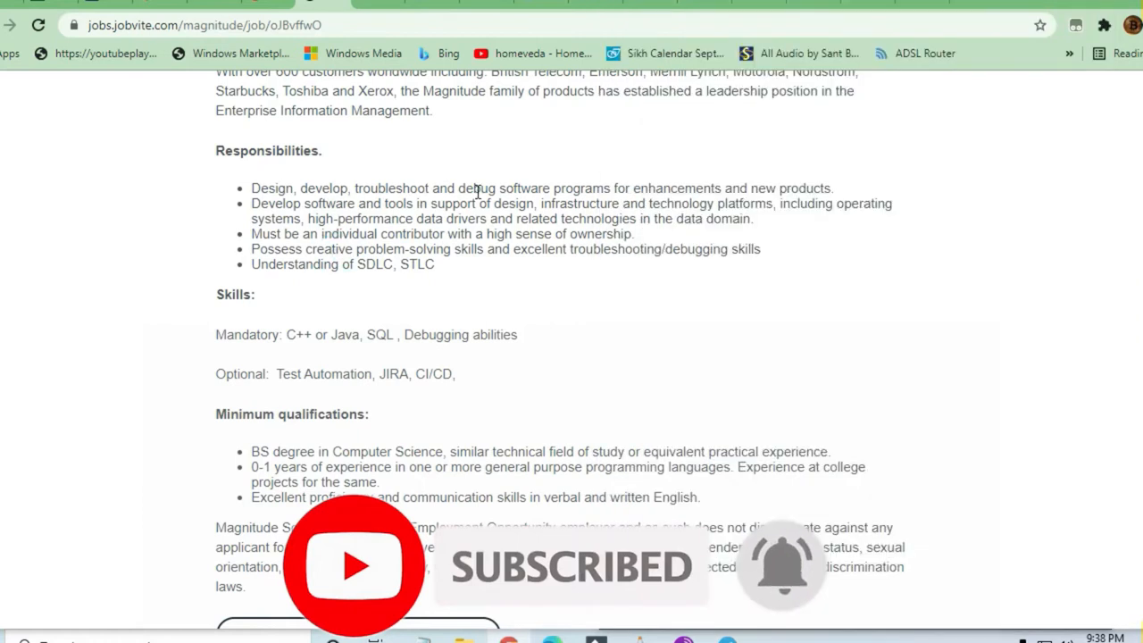
# Step: Read through the first two responsibilities, highlighting the end of each line
pyautogui.moveTo(474, 187); pyautogui.dragTo(817, 188)
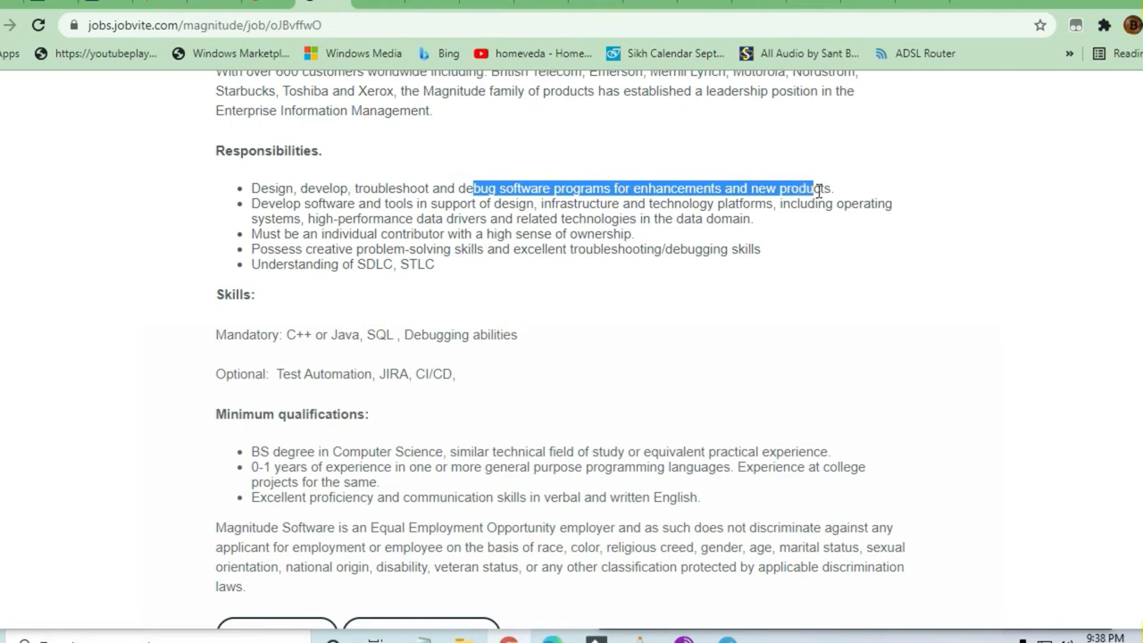
pyautogui.click(369, 194)
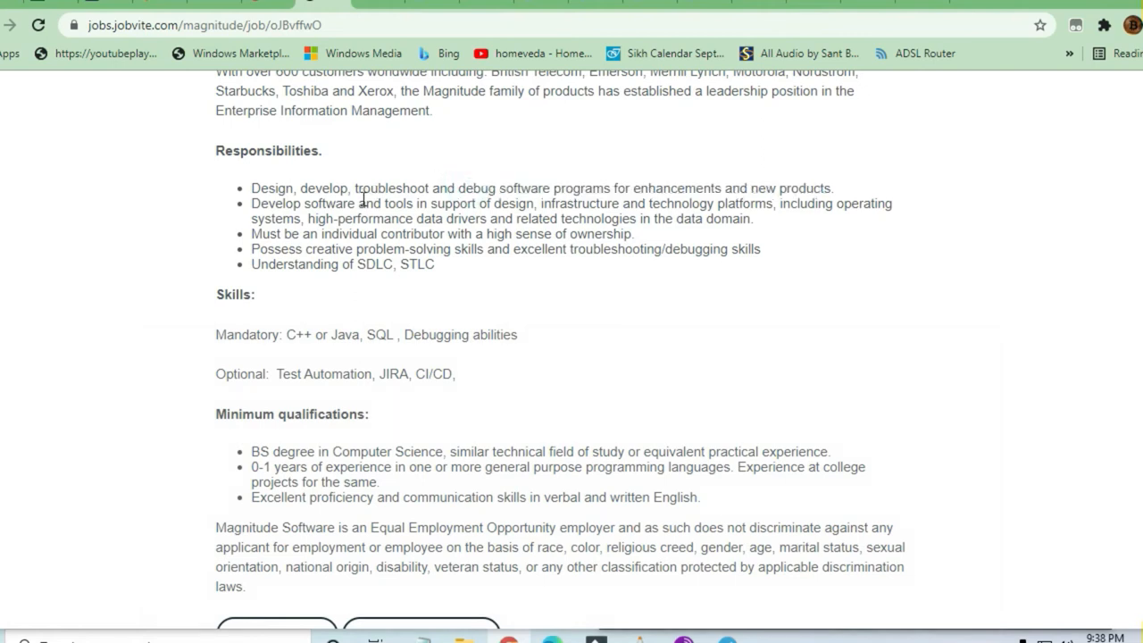
pyautogui.scroll(3)
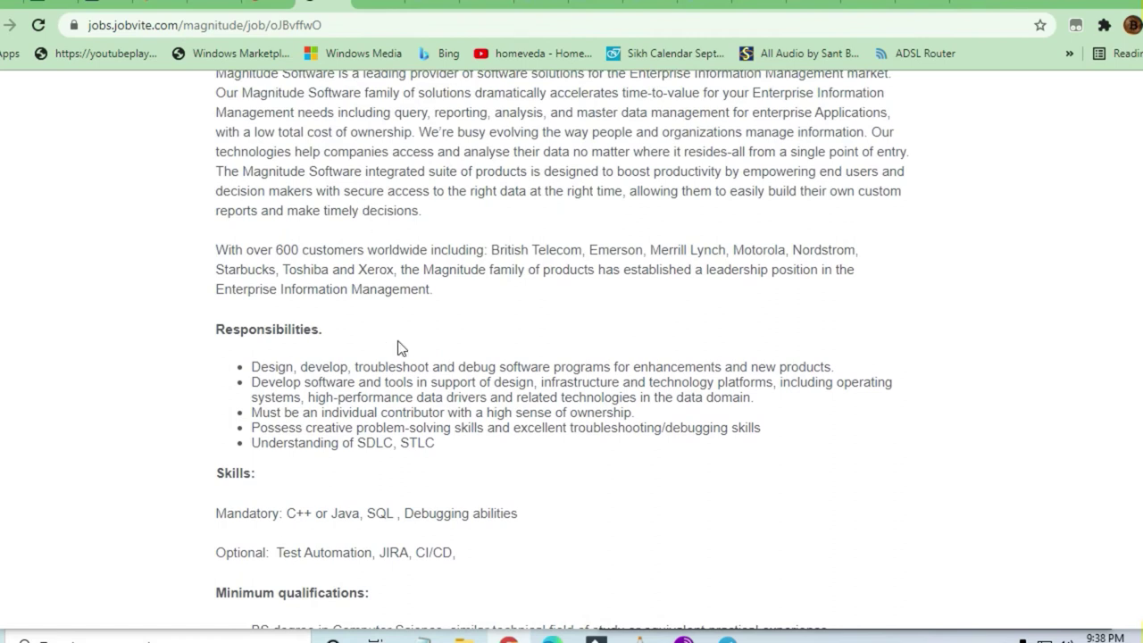
pyautogui.moveTo(373, 361)
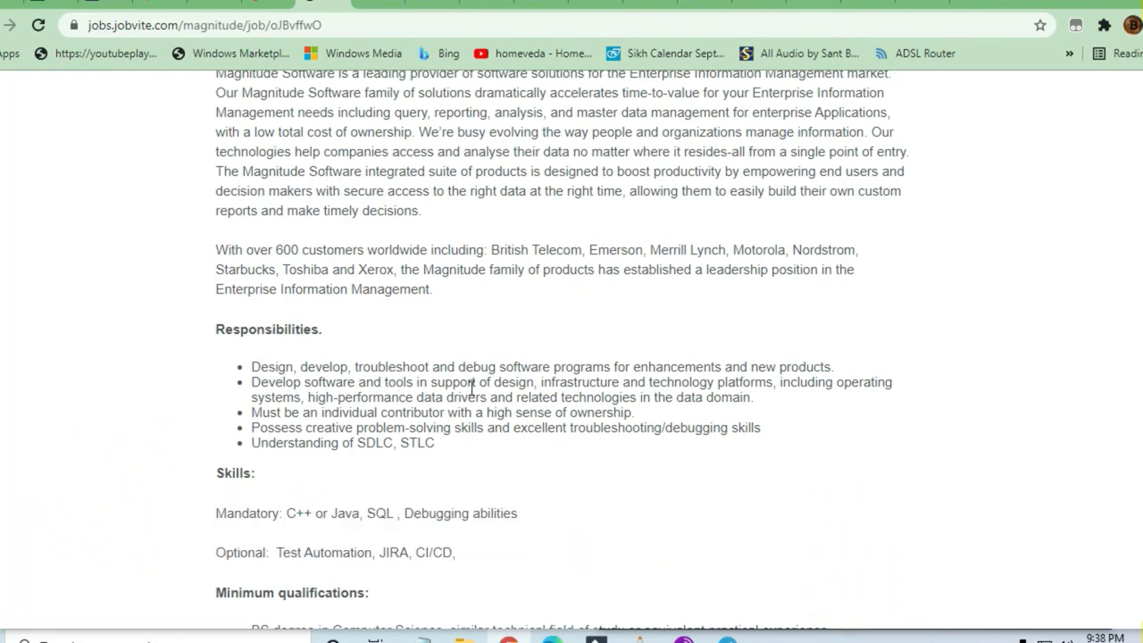
pyautogui.moveTo(630, 376)
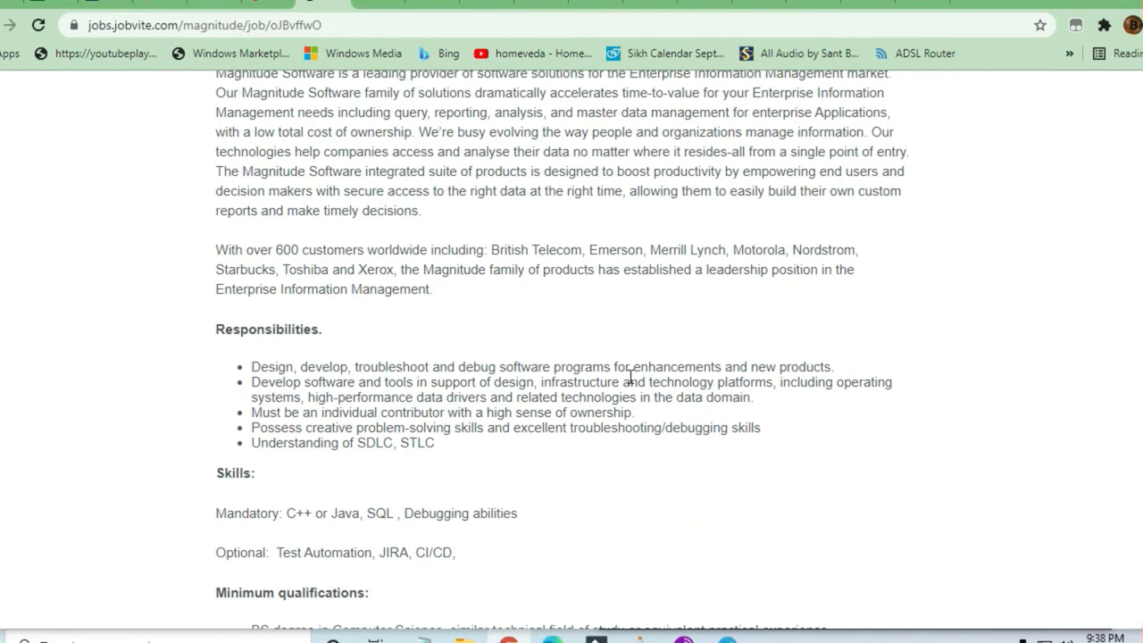
pyautogui.moveTo(576, 376)
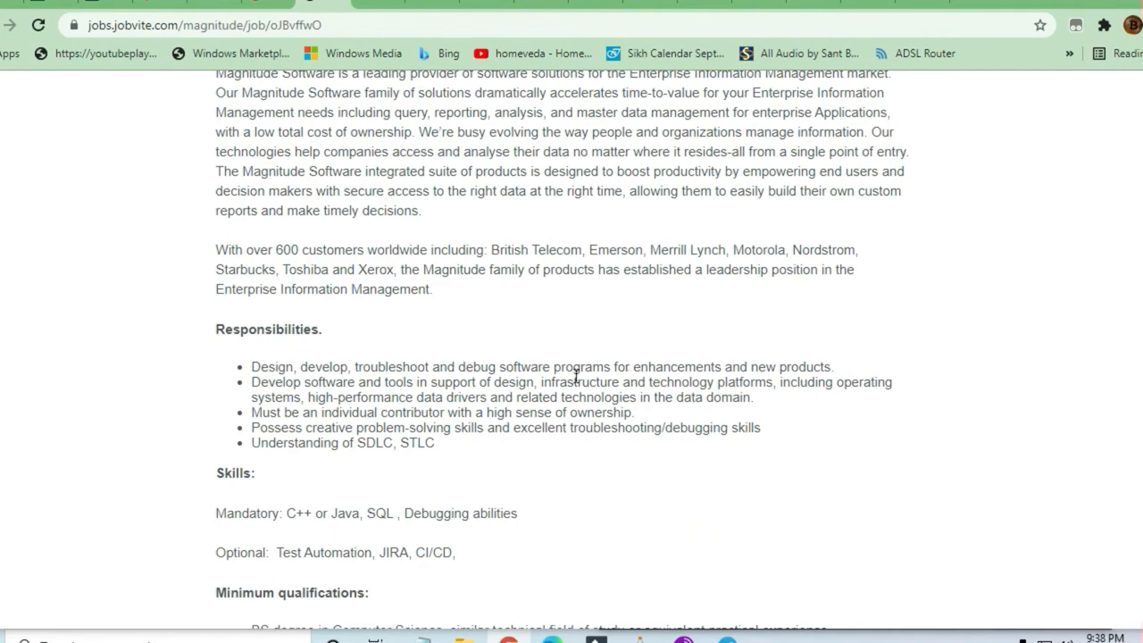
pyautogui.moveTo(496, 397)
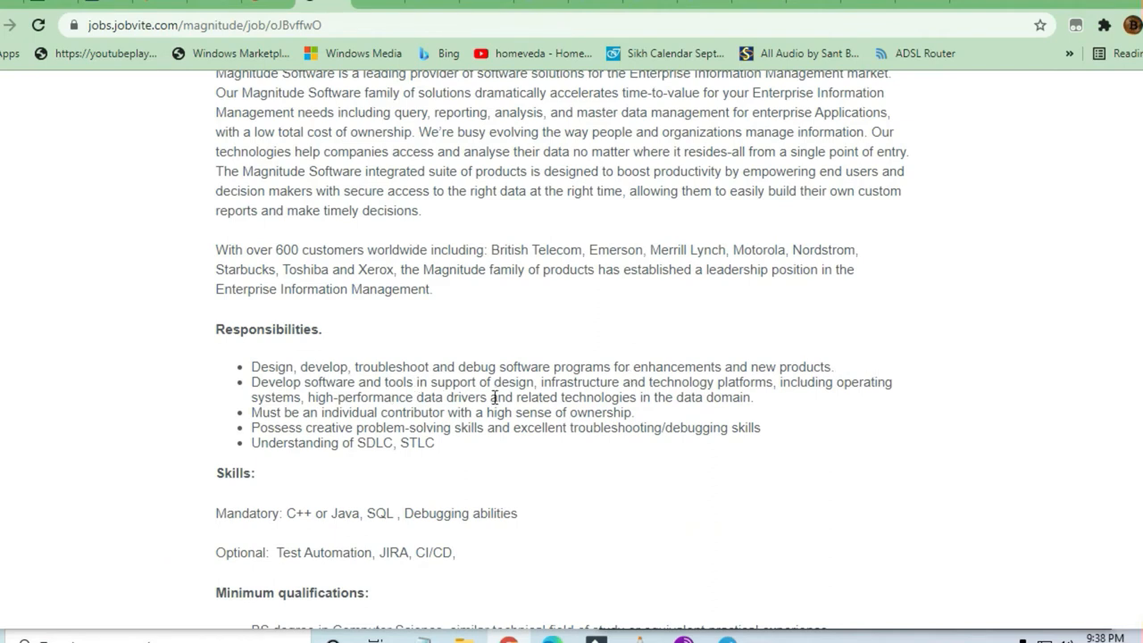
pyautogui.moveTo(512, 397); pyautogui.dragTo(752, 396)
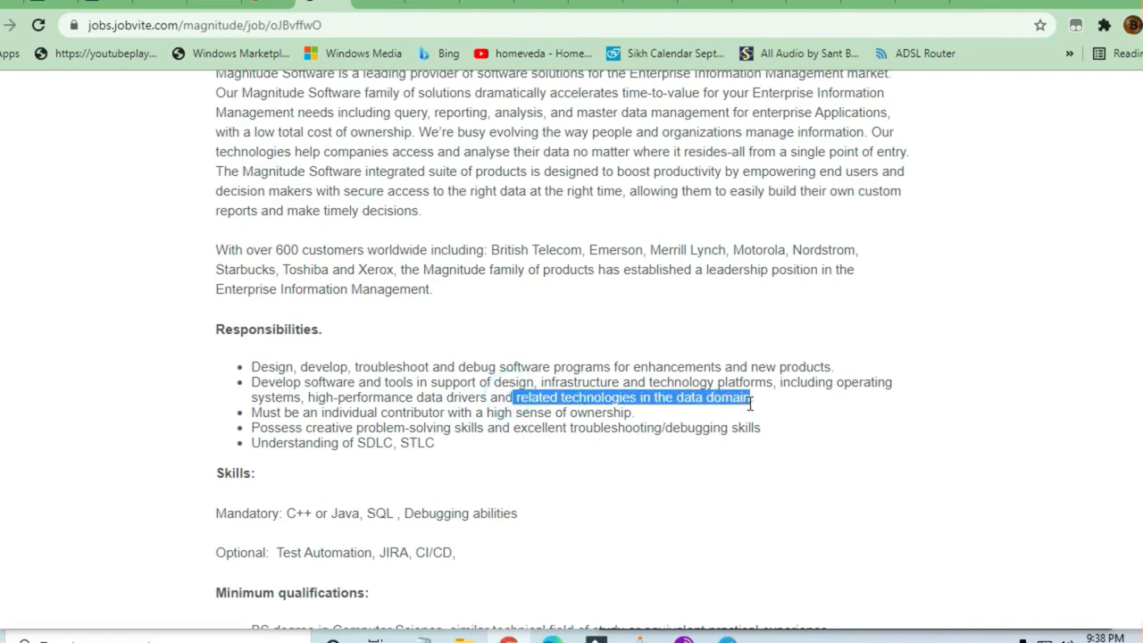
pyautogui.moveTo(368, 446)
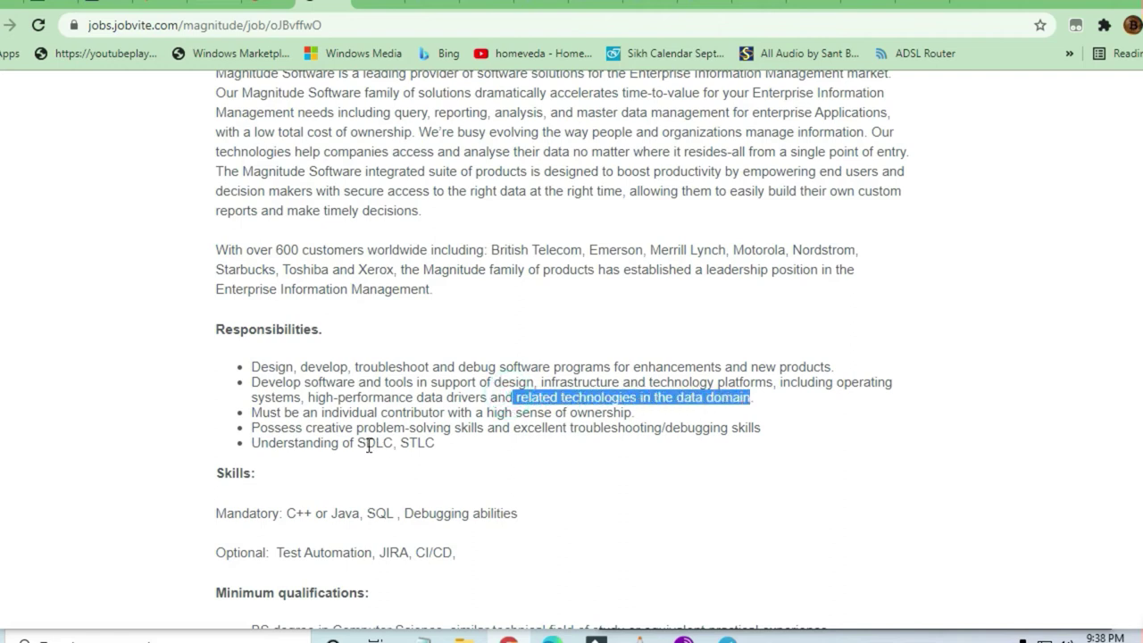
# Step: Highlight the mandatory skills: C++, Java, SQL and Debugging abilities
pyautogui.scroll(-3)
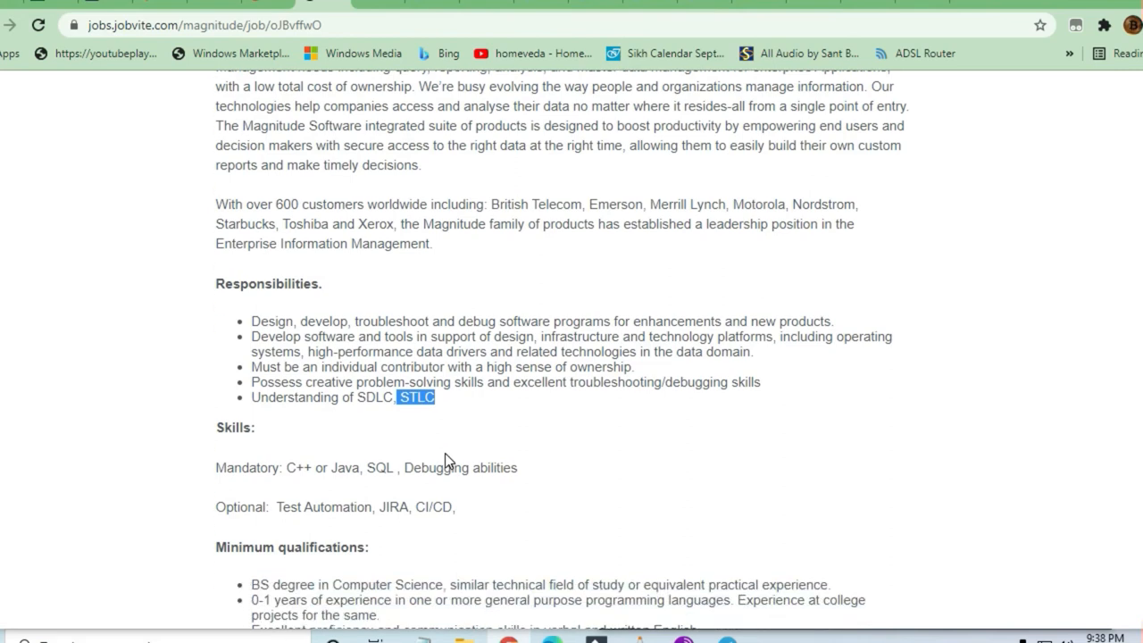
pyautogui.scroll(-3)
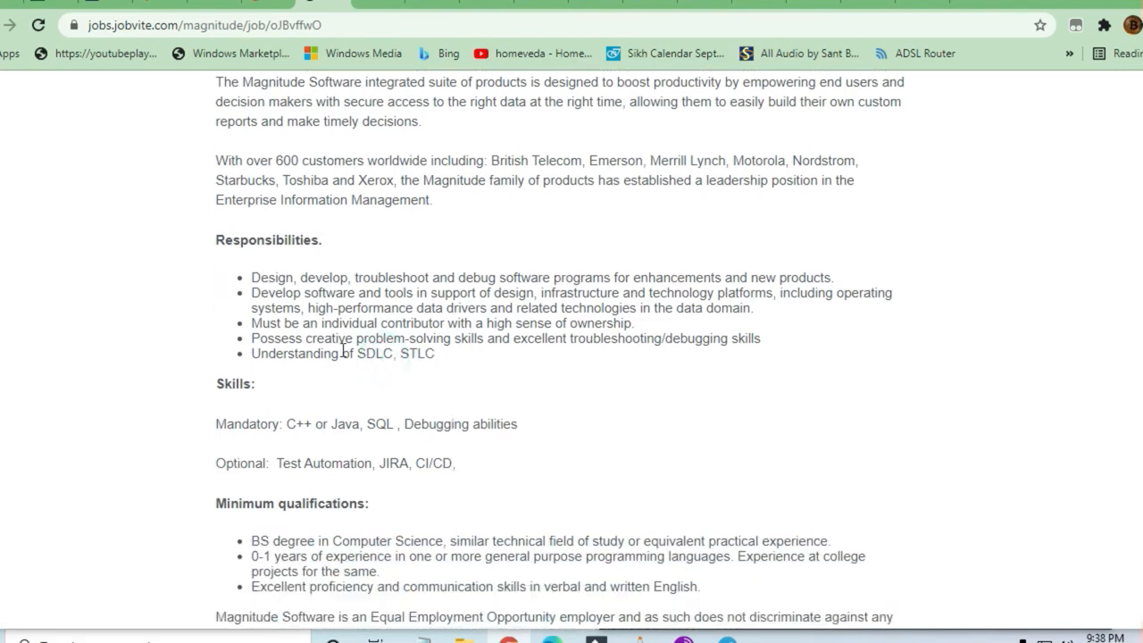
pyautogui.moveTo(327, 366)
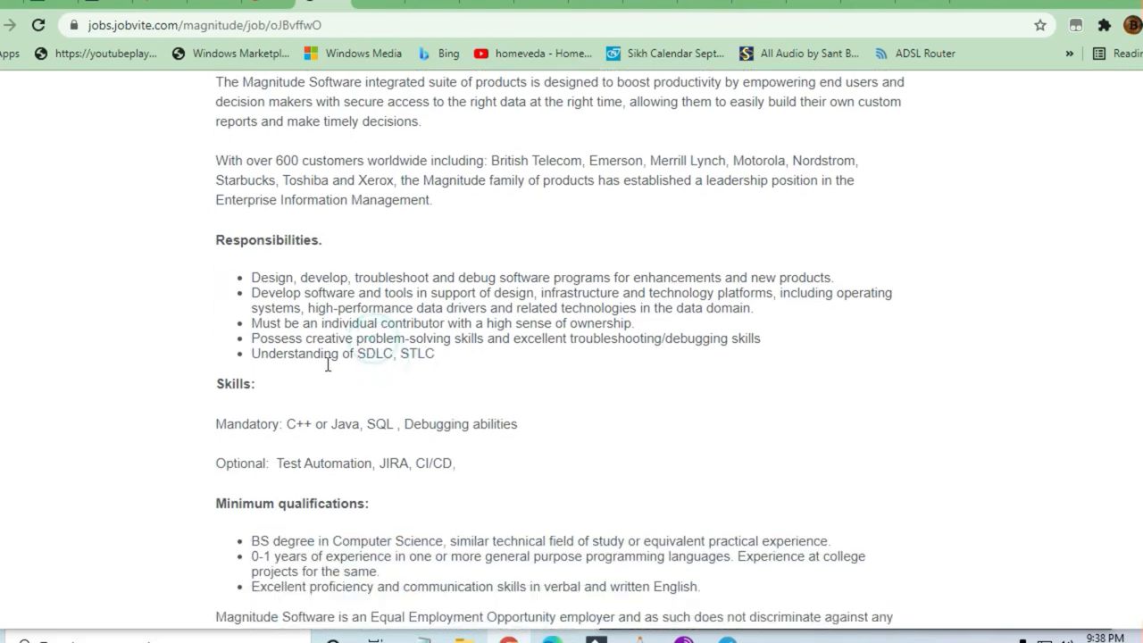
pyautogui.scroll(-3)
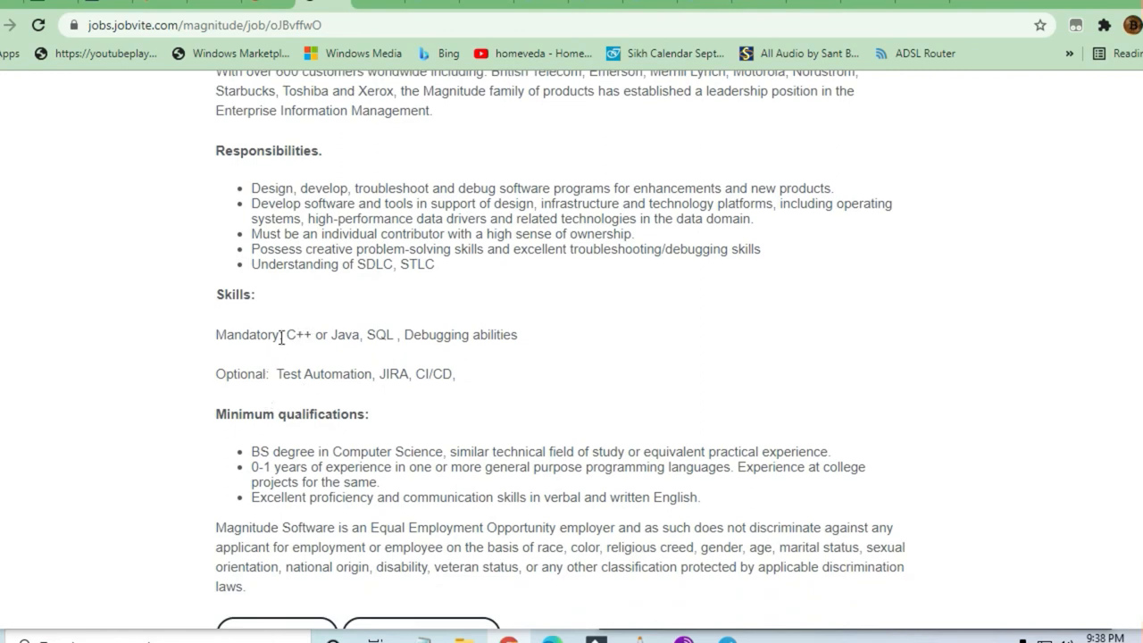
pyautogui.moveTo(286, 334); pyautogui.dragTo(403, 334)
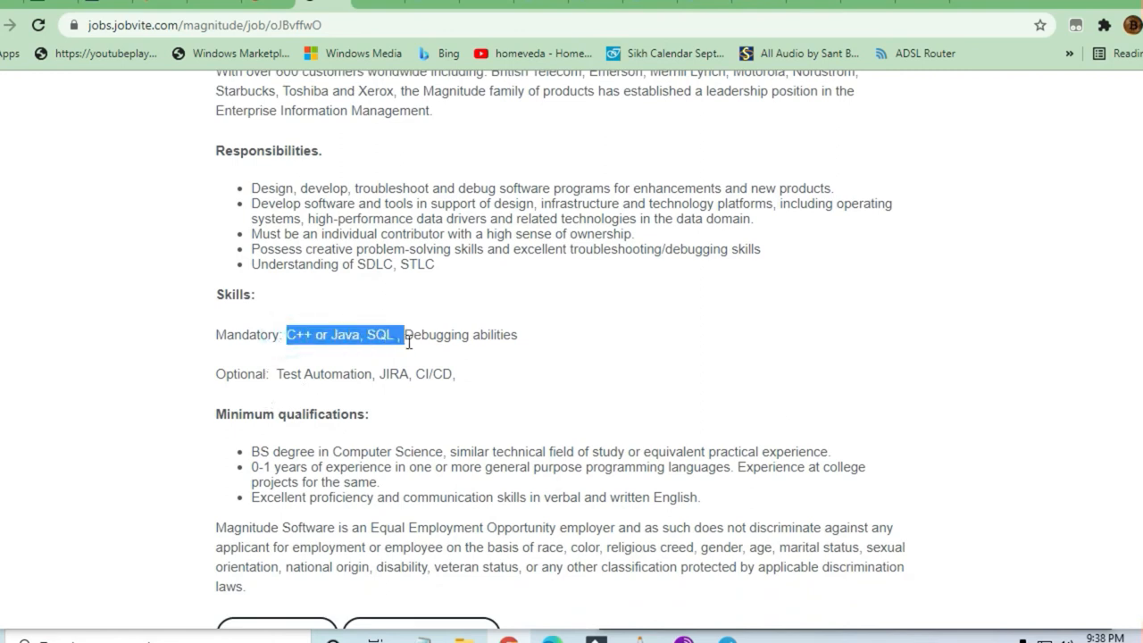
pyautogui.moveTo(402, 334); pyautogui.dragTo(518, 334)
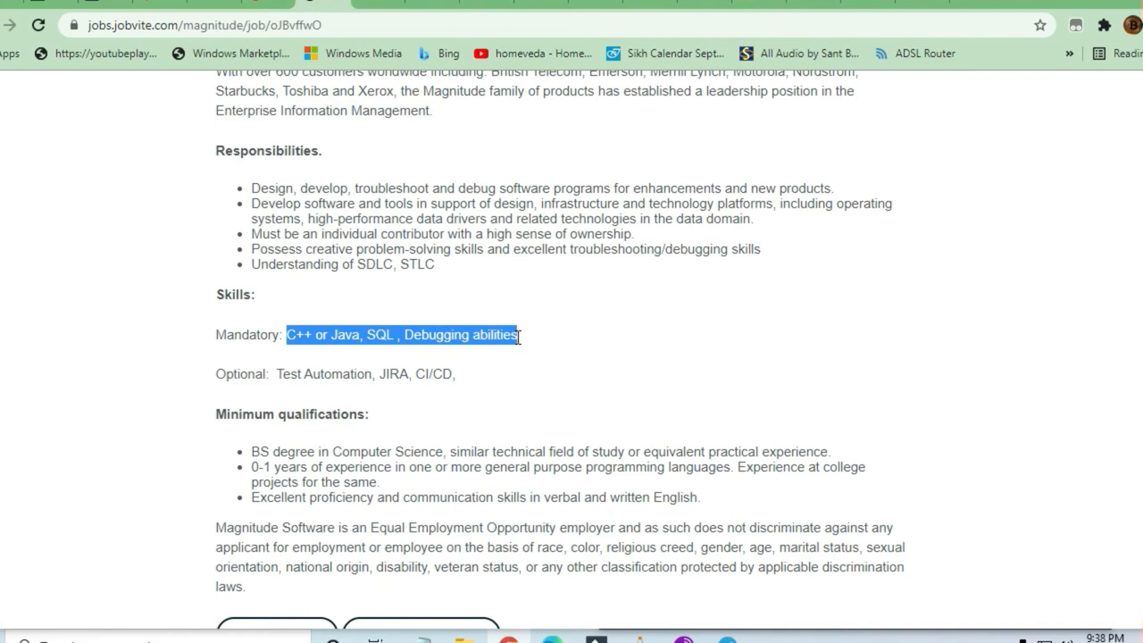
# Step: Highlight JIRA among optional skills and scroll to minimum qualifications
pyautogui.scroll(-3)
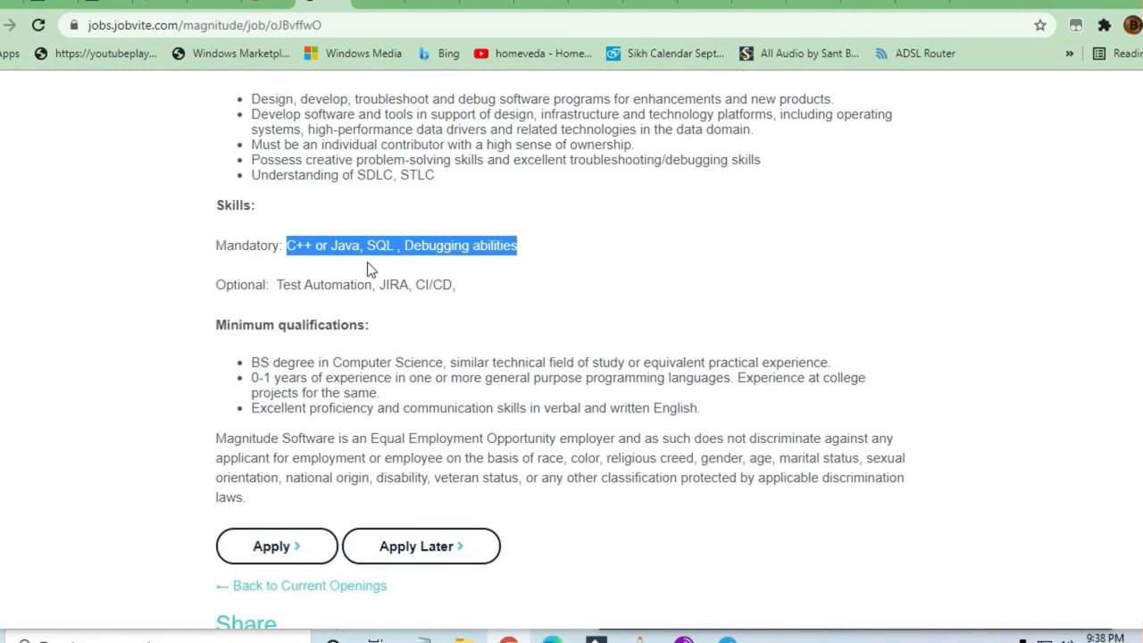
pyautogui.doubleClick(394, 284)
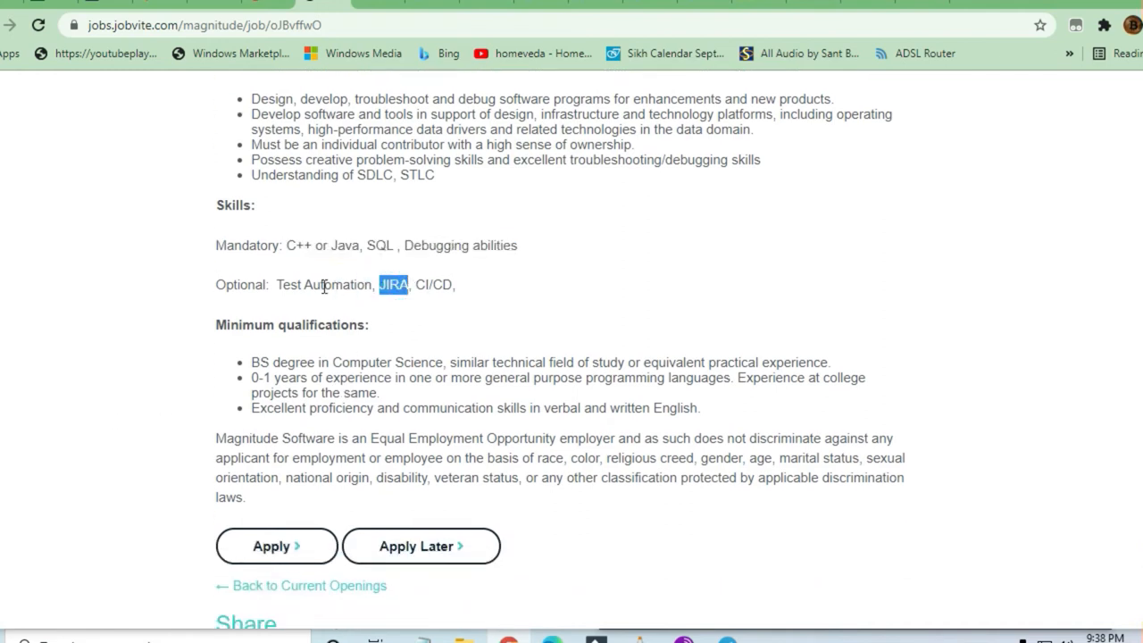
pyautogui.scroll(-3)
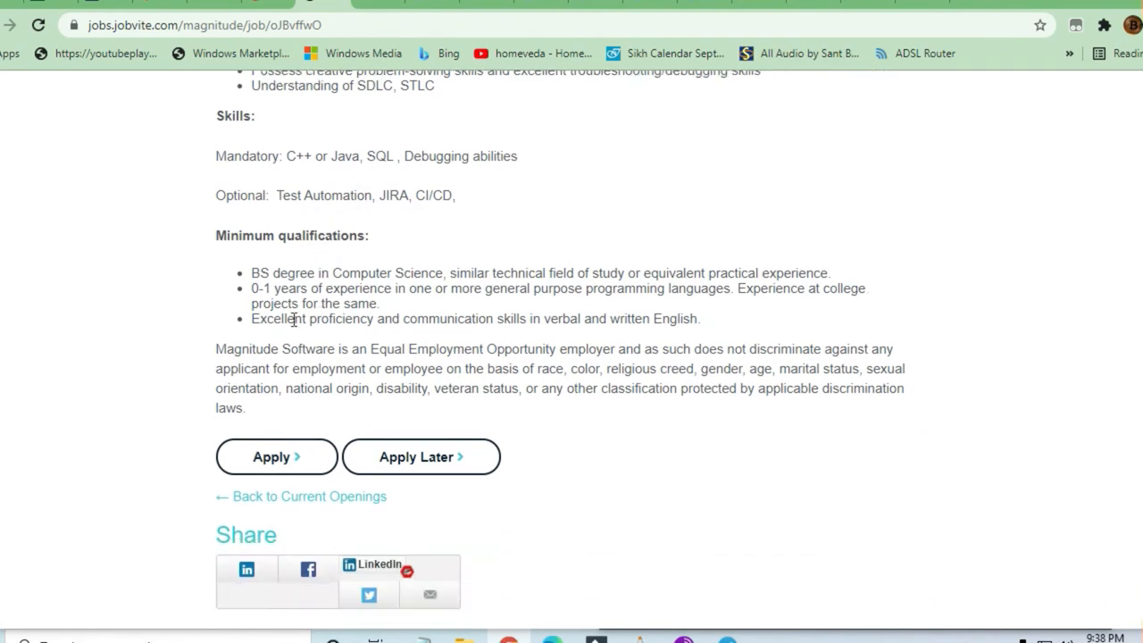
pyautogui.moveTo(262, 195)
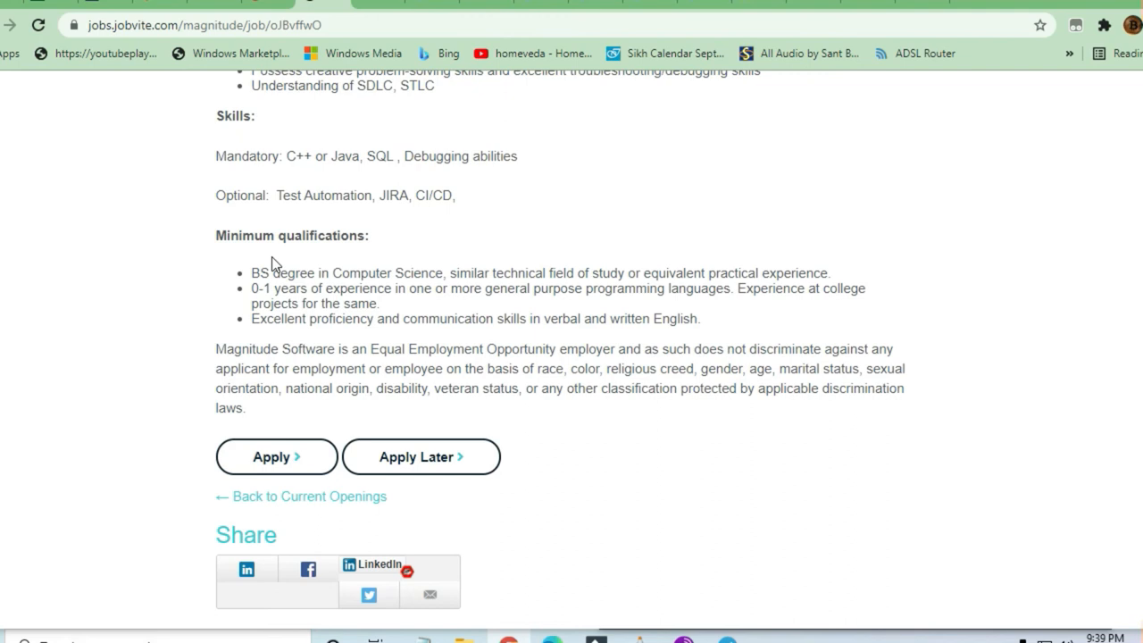
pyautogui.moveTo(239, 225)
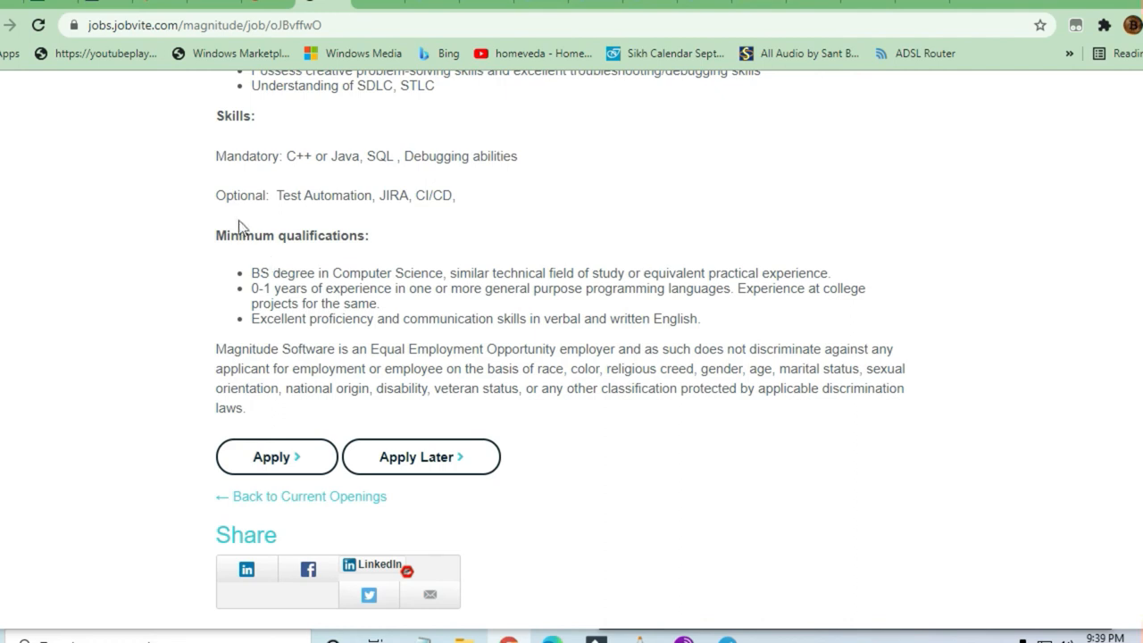
pyautogui.moveTo(302, 464)
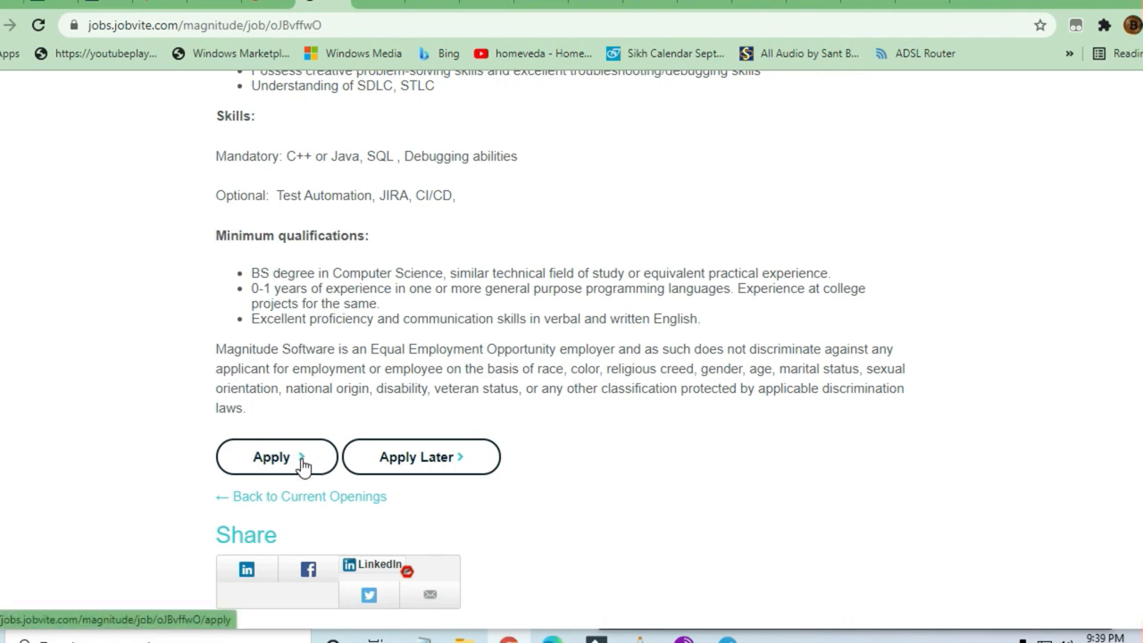
# Step: Scroll from the Apply button back up toward Responsibilities and Skills
pyautogui.scroll(3)
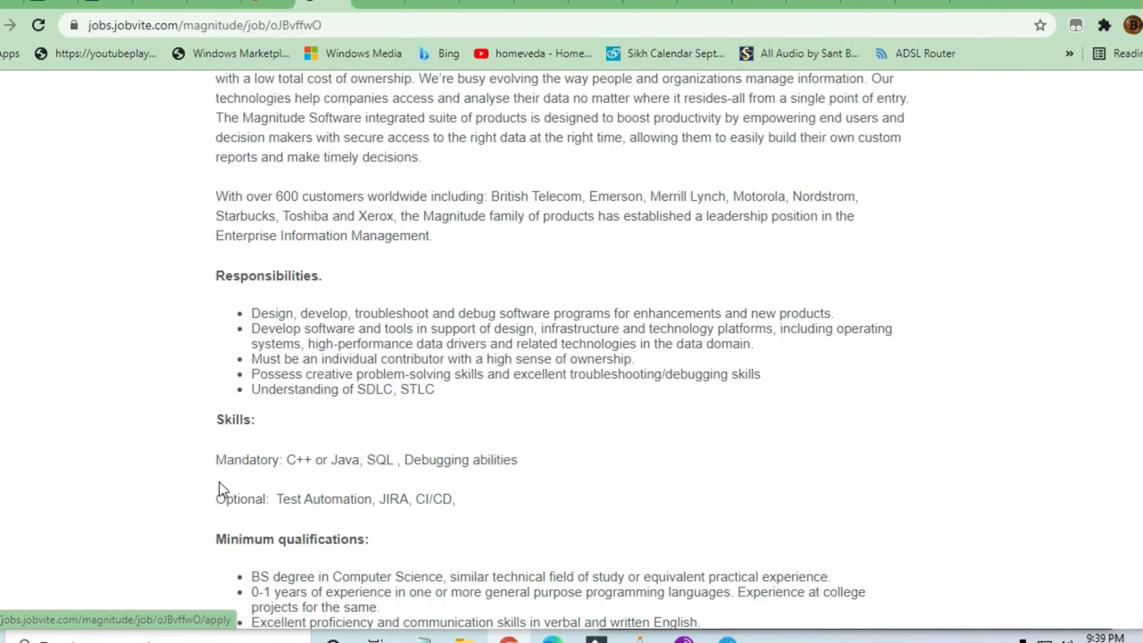
# Step: Scroll up to the Associate Software Engineer title and Description
pyautogui.scroll(3)
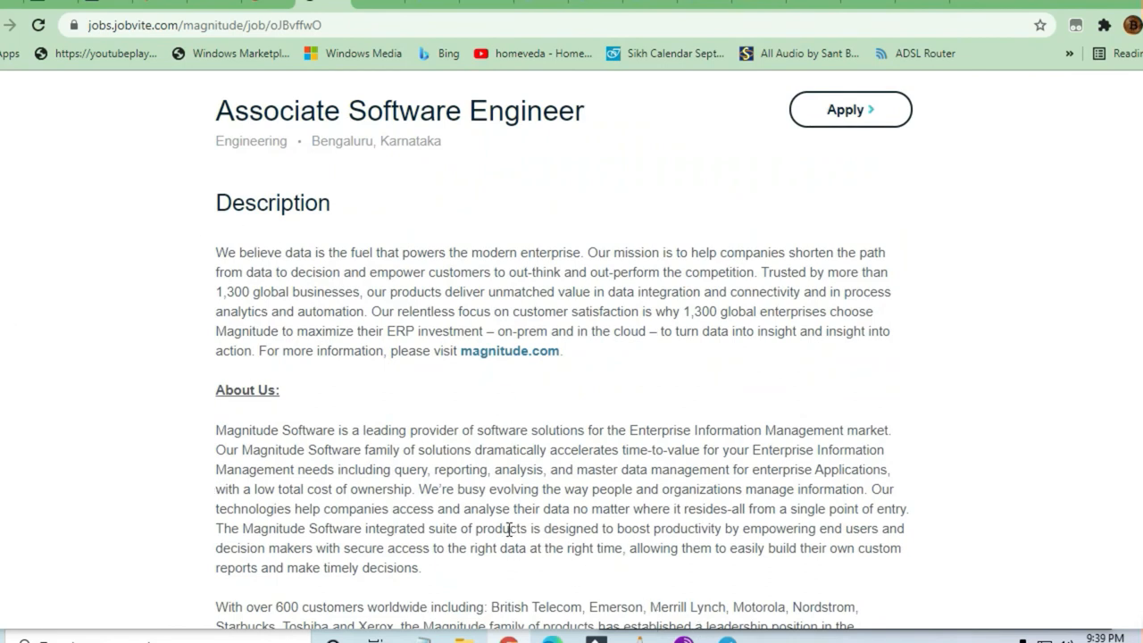
pyautogui.moveTo(323, 330)
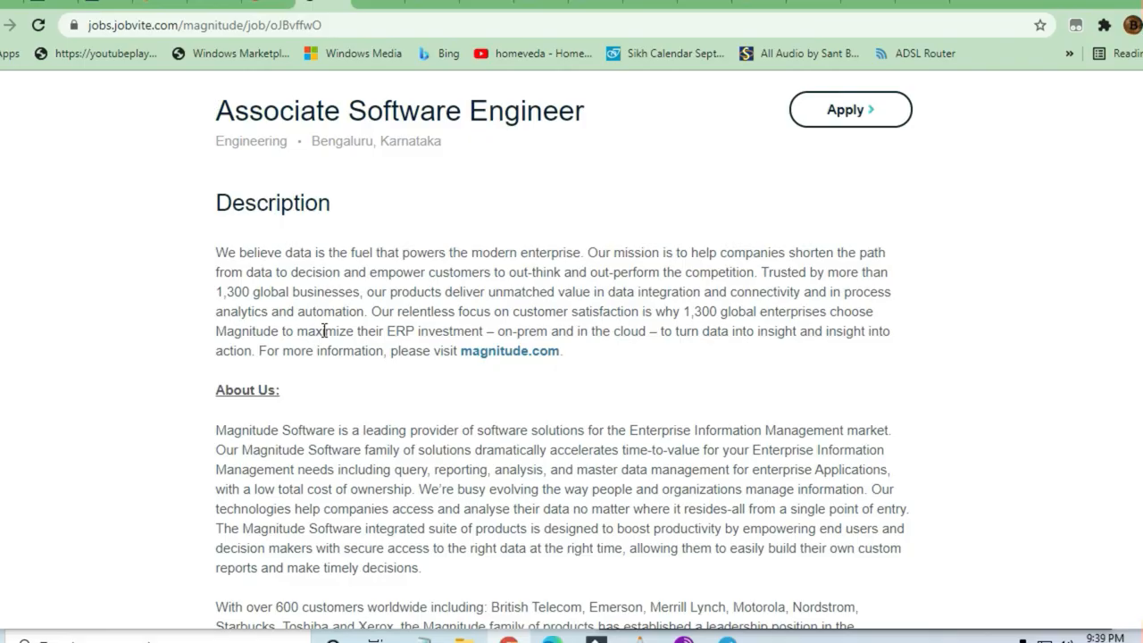